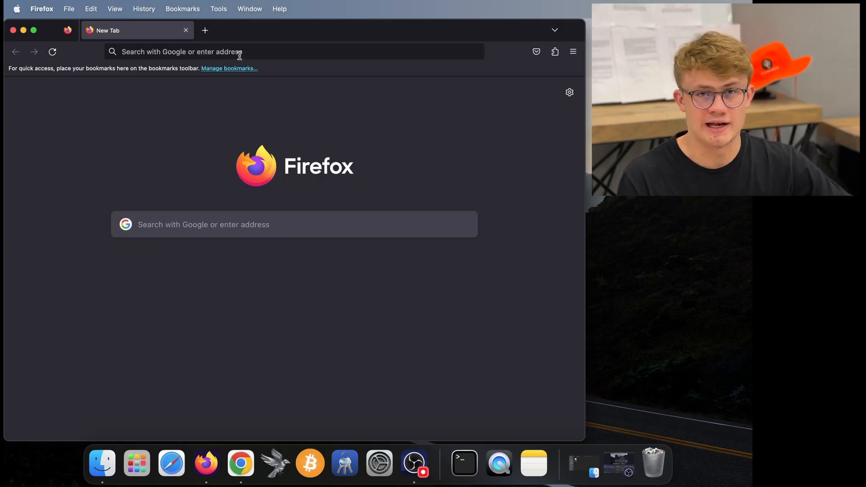
Navigate to bitcoincore.org and go to the Bitcoin Core download page.
click(221, 51)
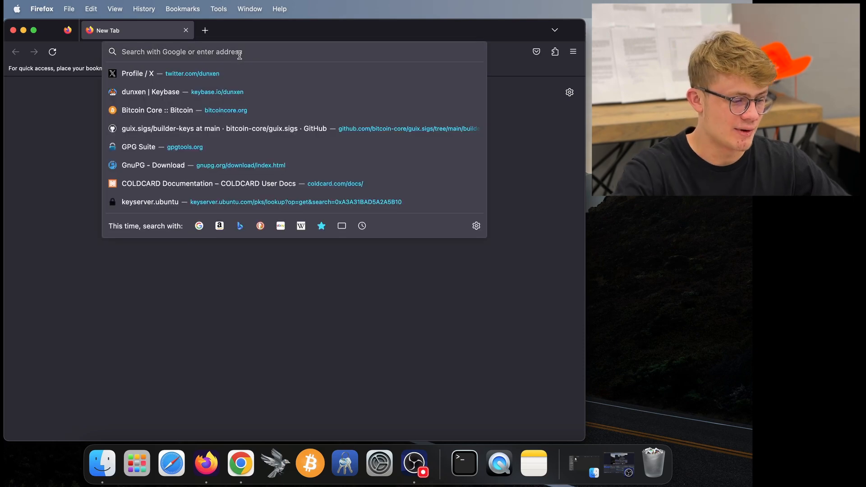
text(bitcoincore.org/)
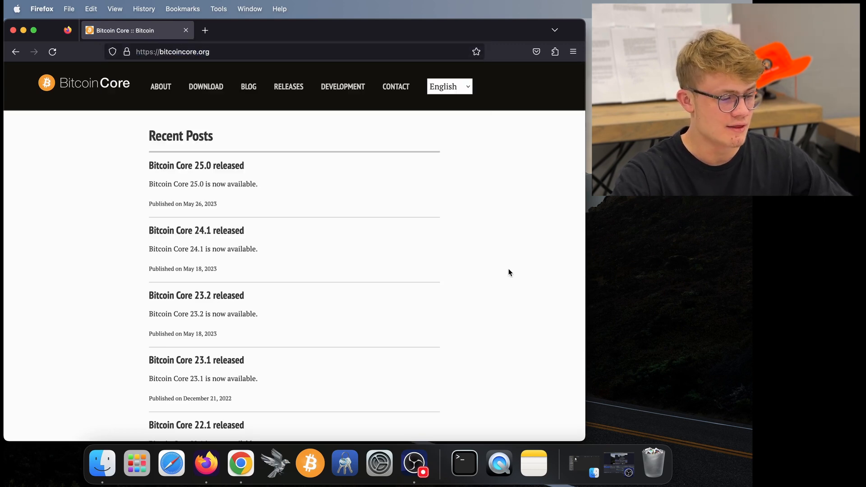
click(205, 86)
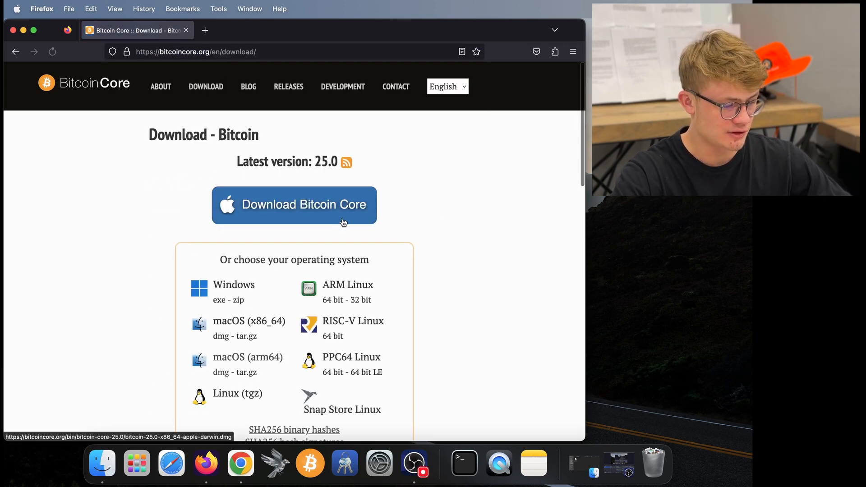
Scroll down the download page to the per-platform verification instructions.
scroll(down, 3)
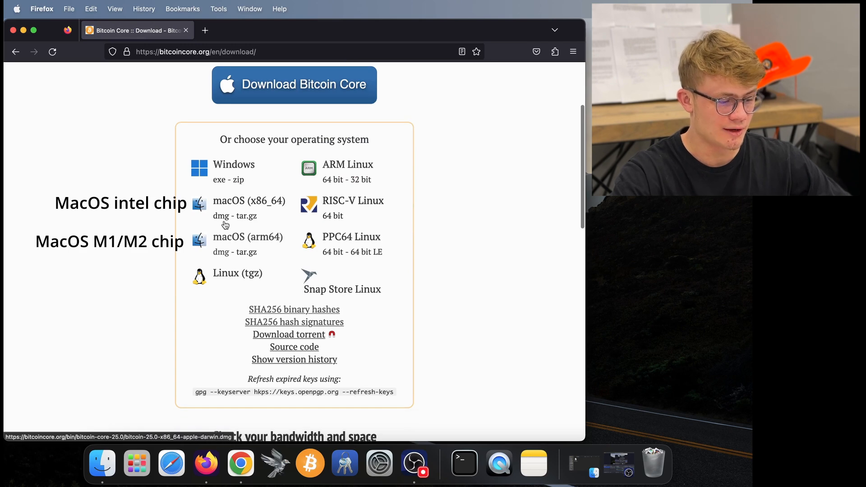
mouse_move(222, 258)
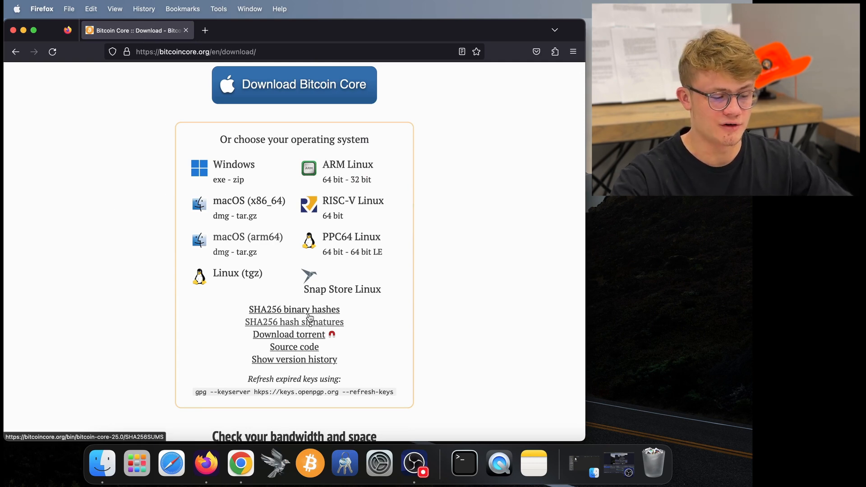
scroll(down, 3)
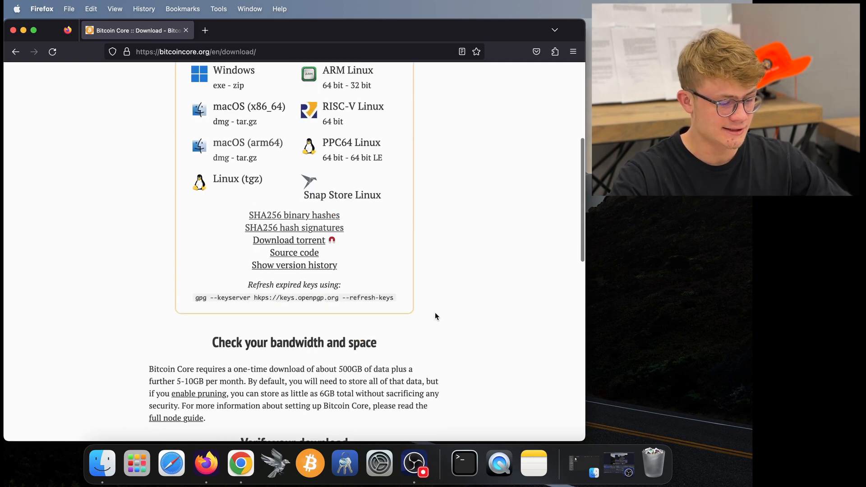
scroll(down, 3)
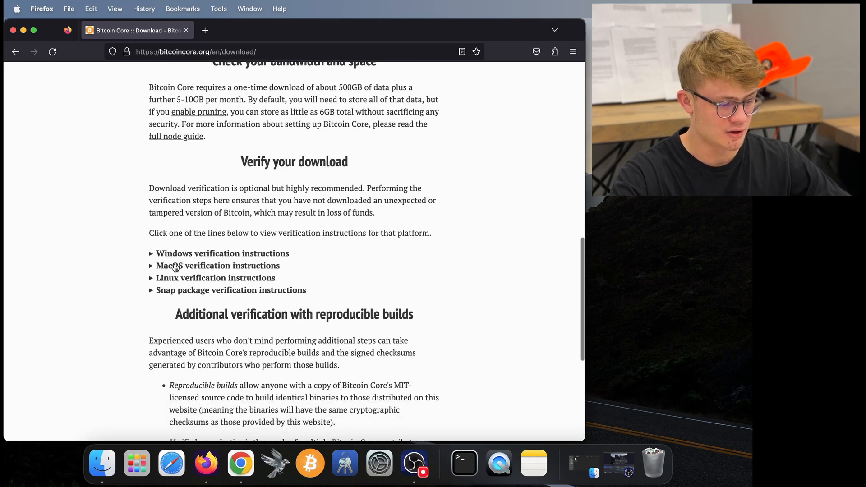
Expand the macOS verification instructions and read through the listed steps.
click(217, 266)
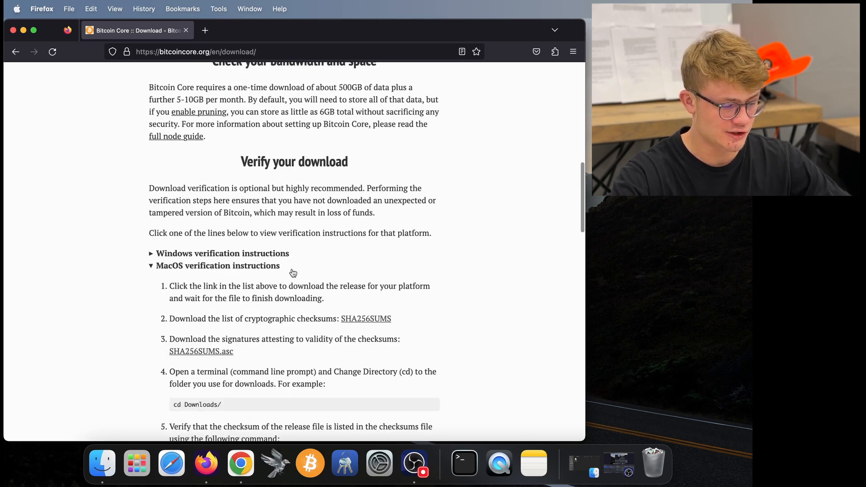
scroll(down, 3)
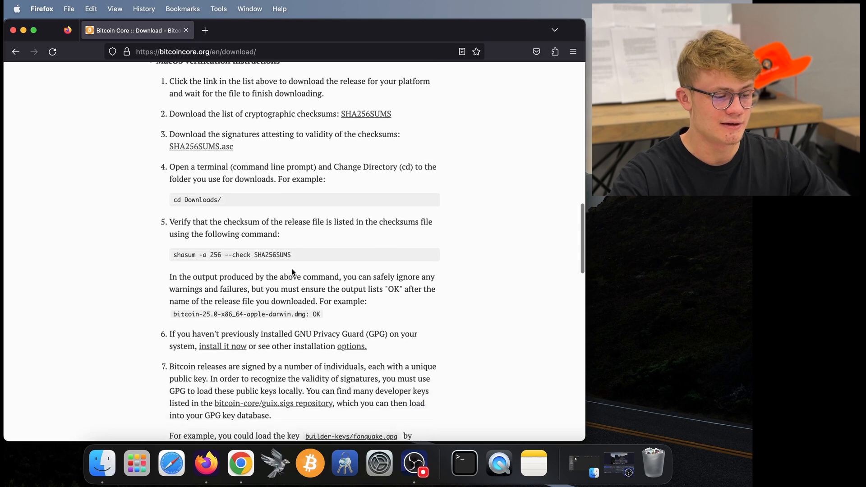
scroll(down, 3)
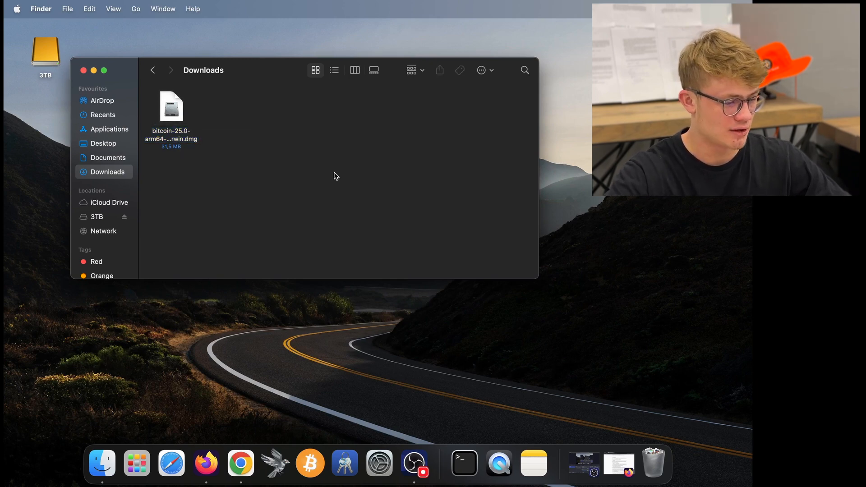
Mount the bitcoin-25.0 disk image from Downloads and open the Bitcoin-Core volume.
click(171, 106)
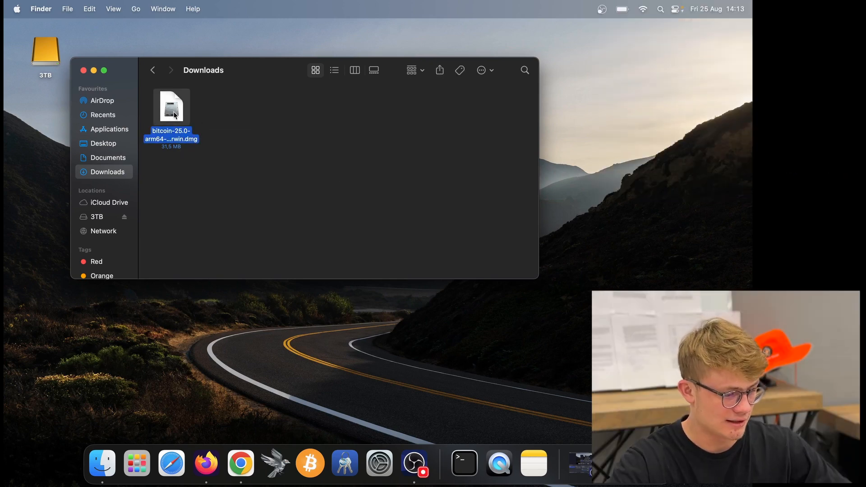
double_click(171, 106)
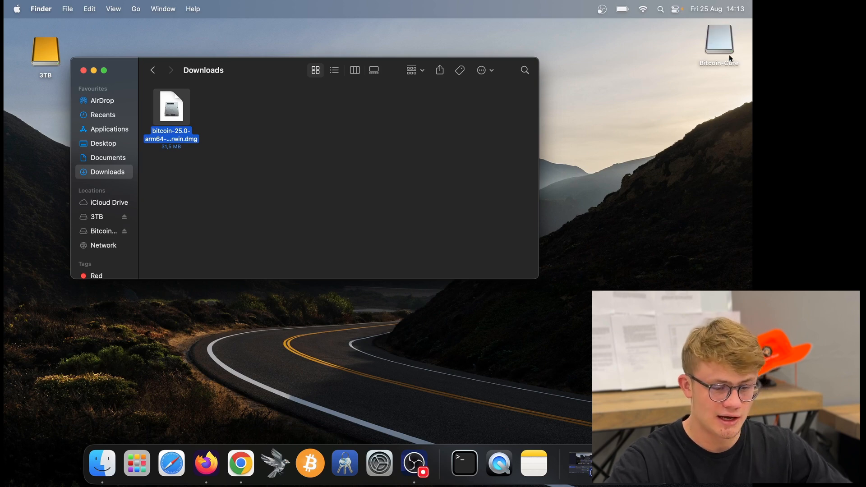
mouse_move(719, 52)
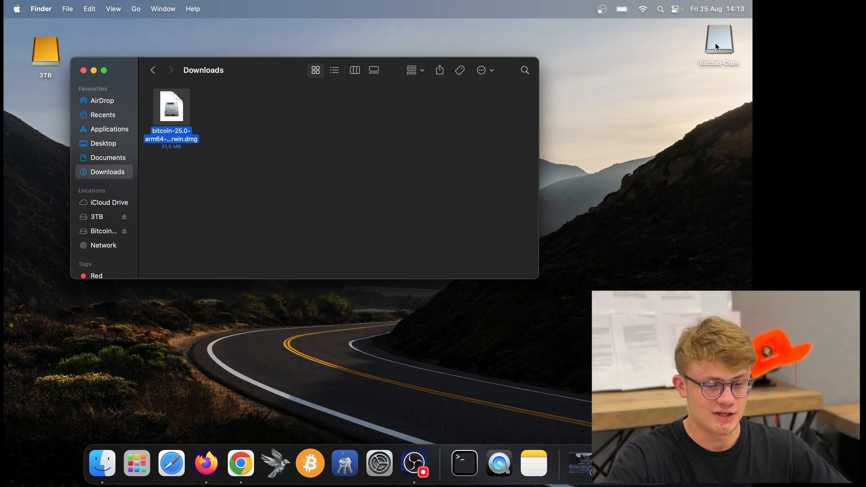
double_click(171, 107)
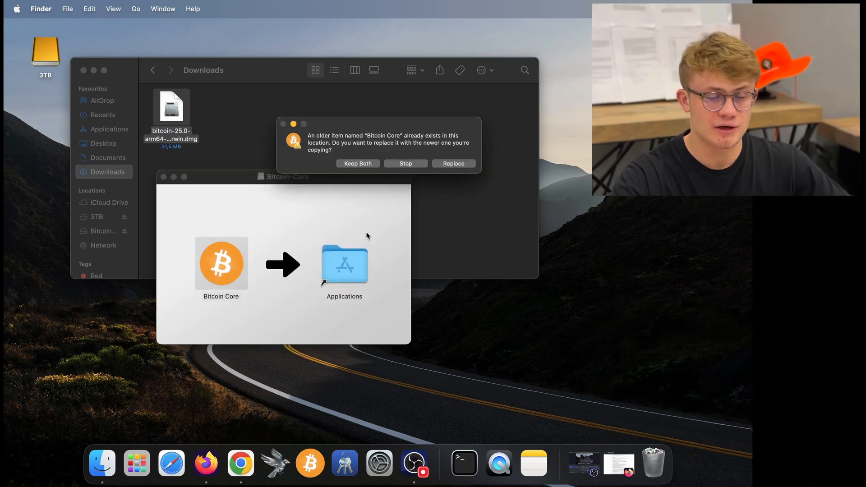
Replace the older Bitcoin Core in Applications, approving the copy with administrator credentials.
click(453, 163)
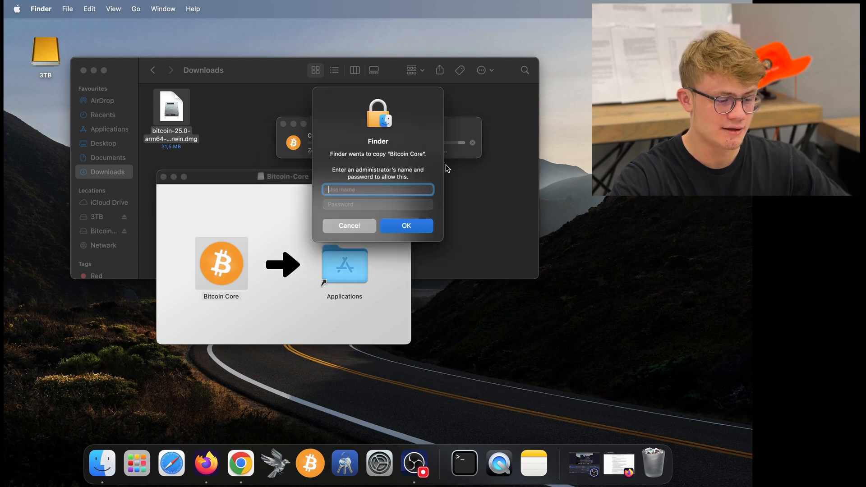
mouse_move(437, 165)
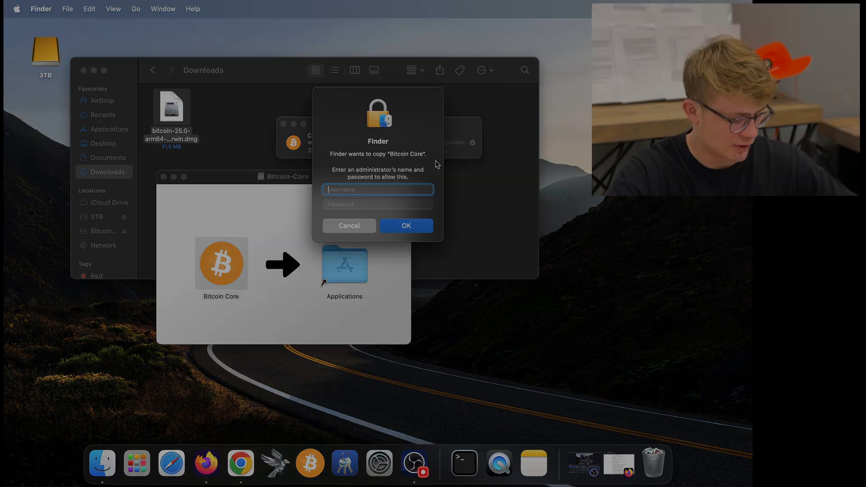
click(348, 226)
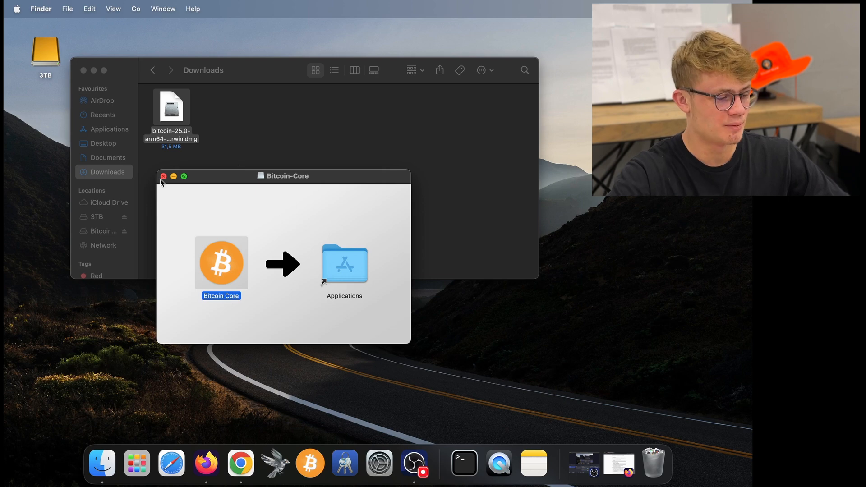
Launch Bitcoin Core from the Applications folder, triggering the macOS malicious-software warning.
click(163, 176)
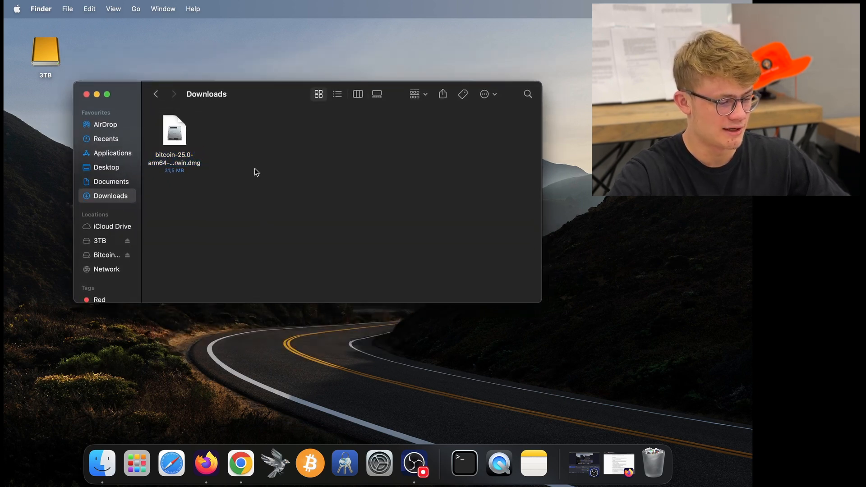
click(111, 154)
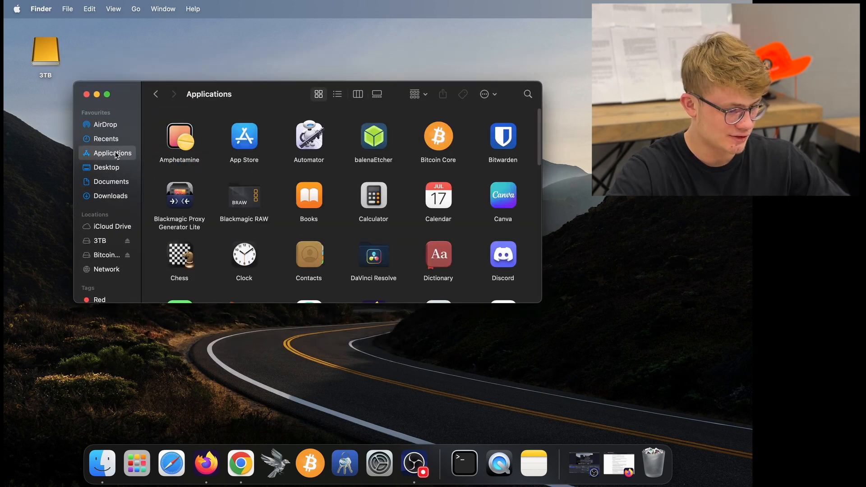
mouse_move(464, 159)
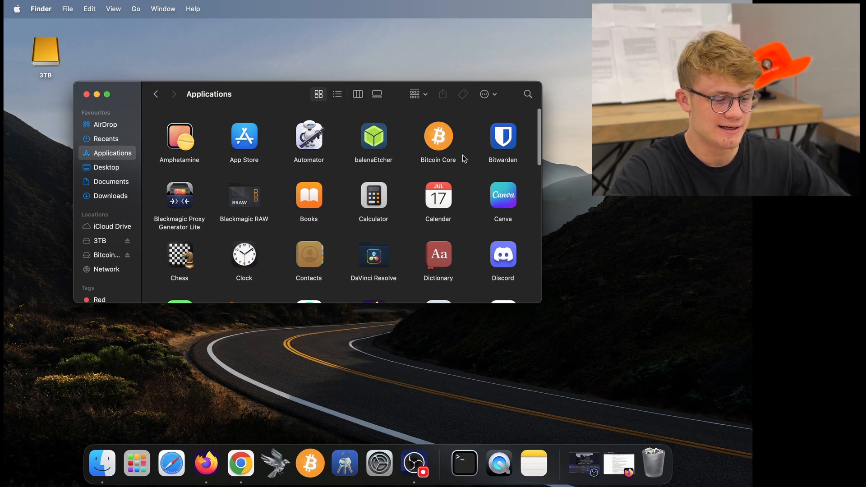
mouse_move(438, 170)
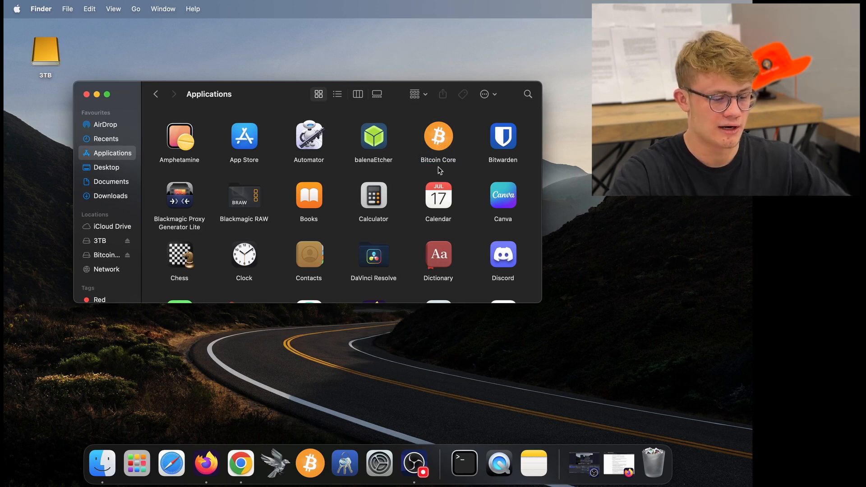
click(438, 137)
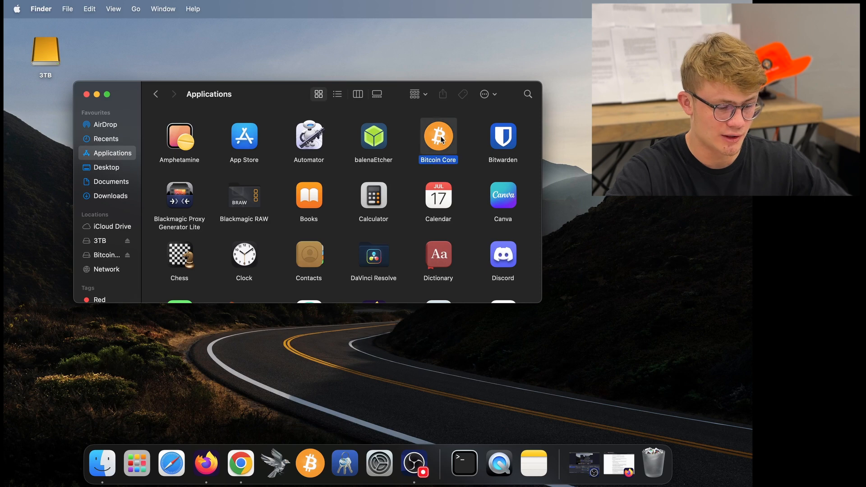
double_click(437, 137)
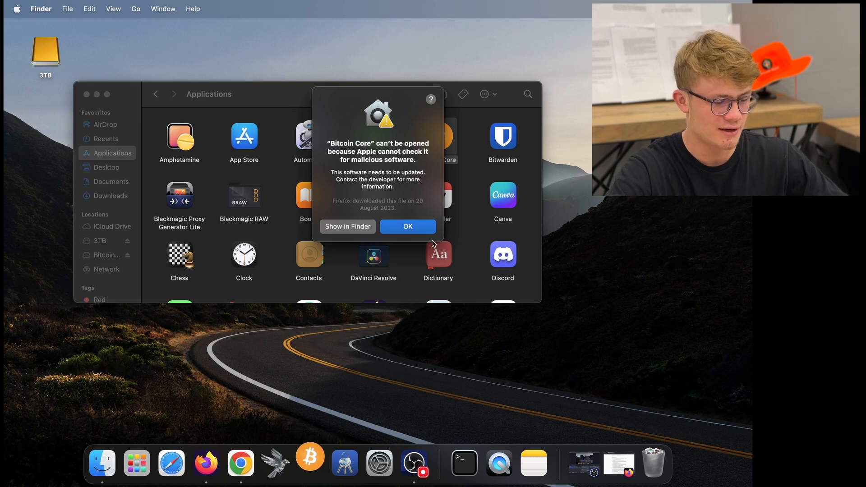
mouse_move(408, 234)
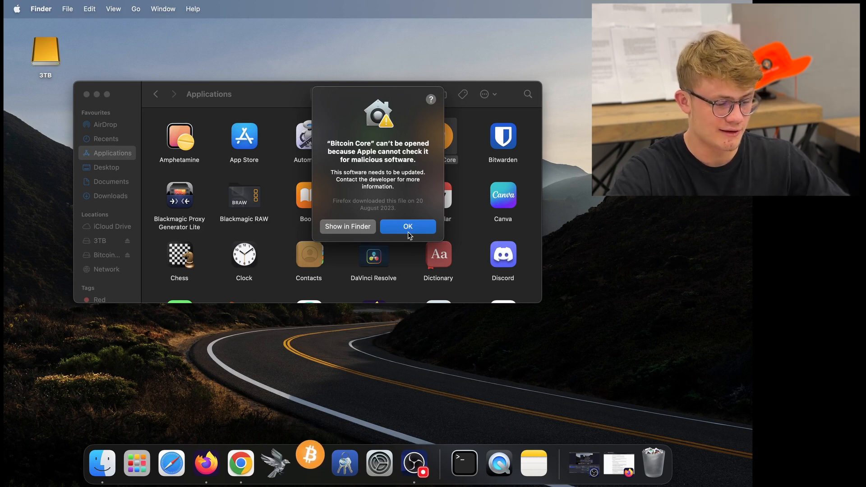
Dismiss the warning and launch Bitcoin Core anyway via the context-menu Open option.
click(408, 227)
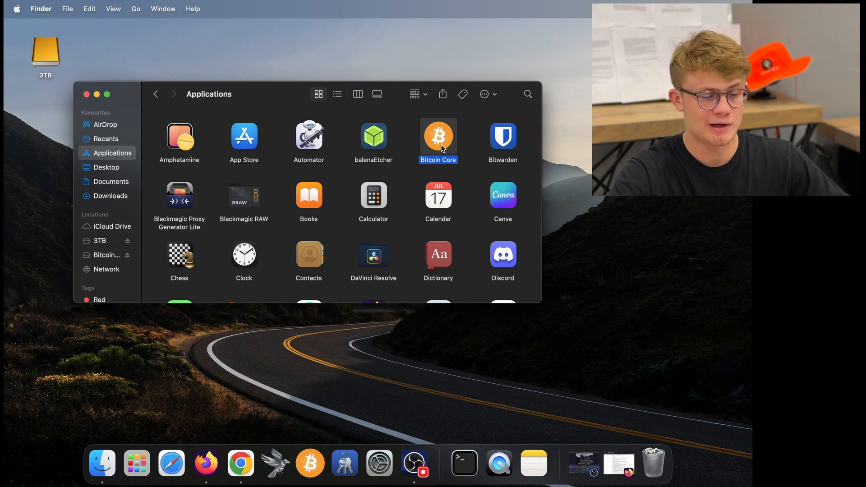
right_click(439, 136)
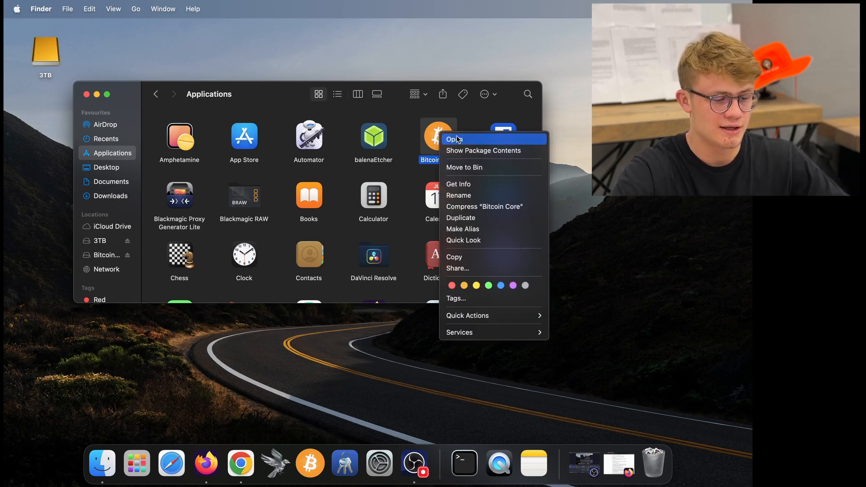
click(454, 139)
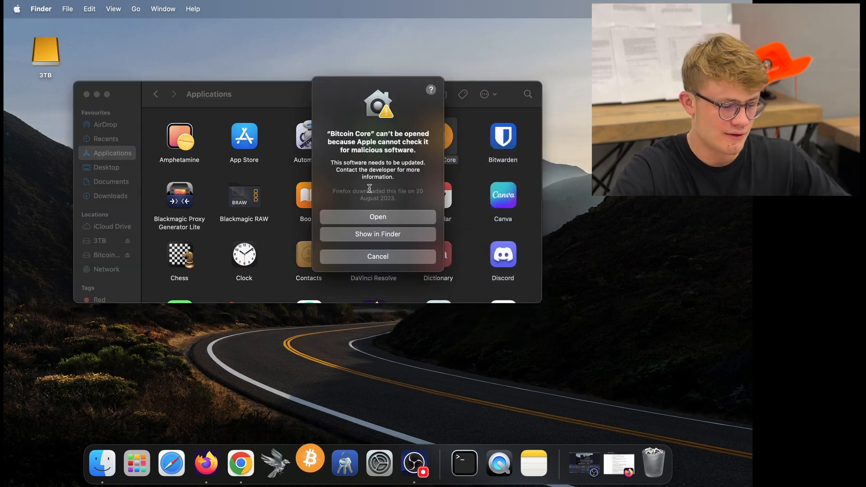
click(378, 256)
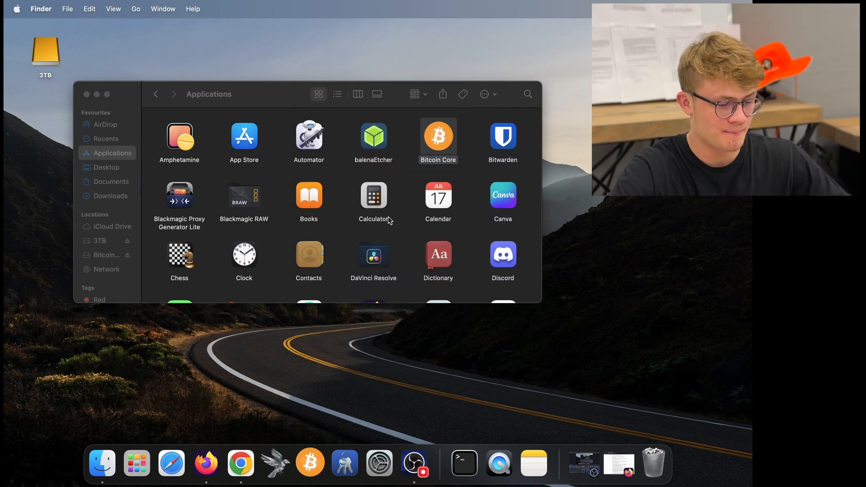
double_click(438, 136)
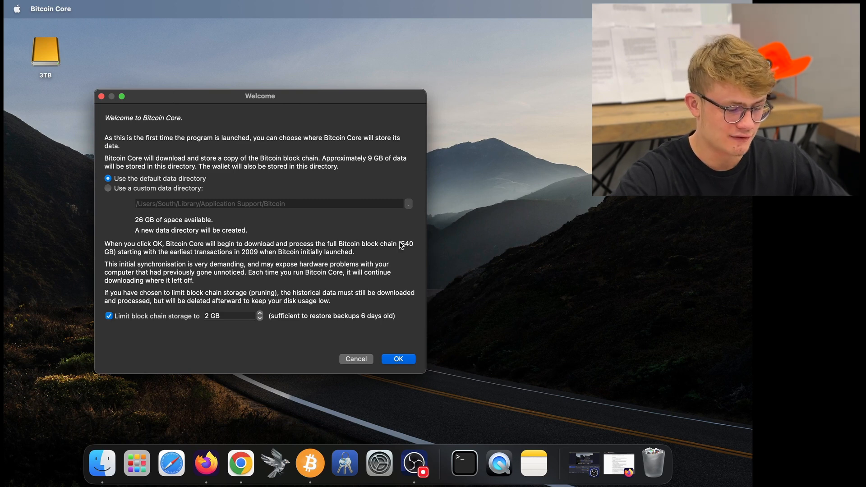
mouse_move(406, 250)
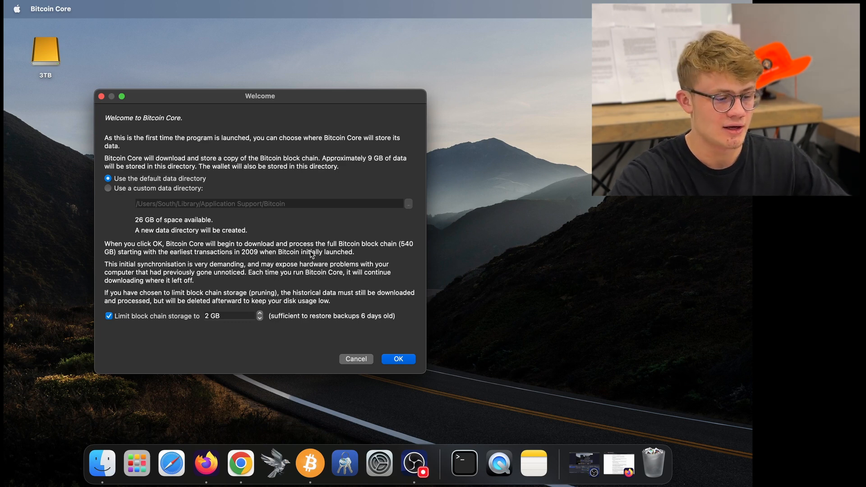
mouse_move(472, 272)
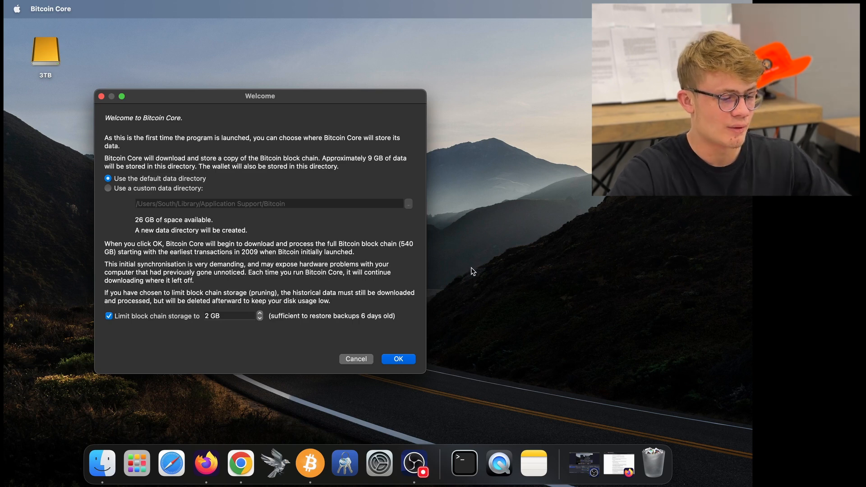
mouse_move(177, 191)
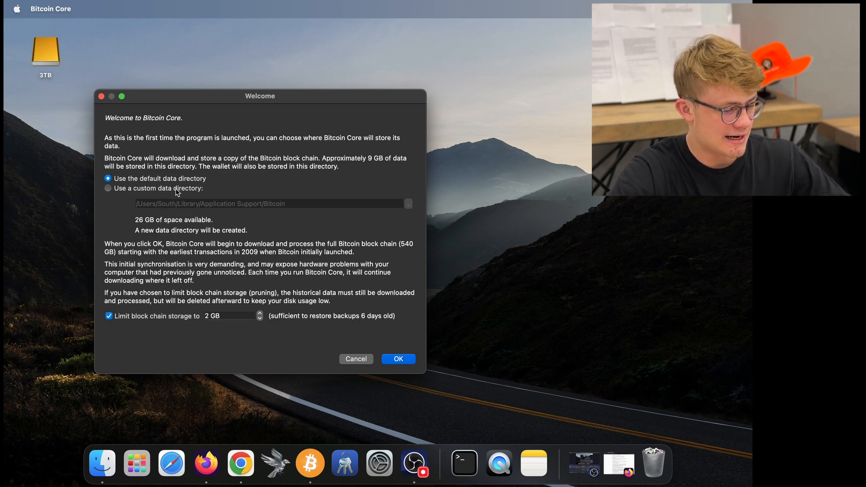
Choose 'Use a custom data directory' and browse to the 3TB external drive.
click(108, 189)
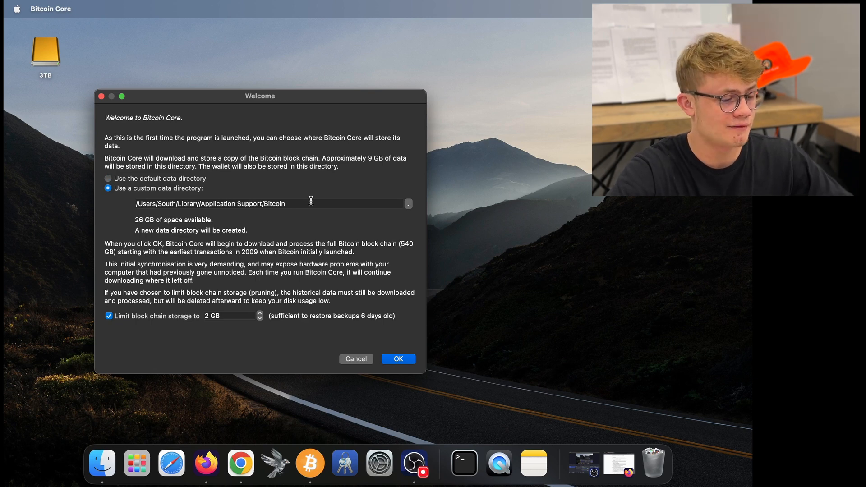
mouse_move(406, 208)
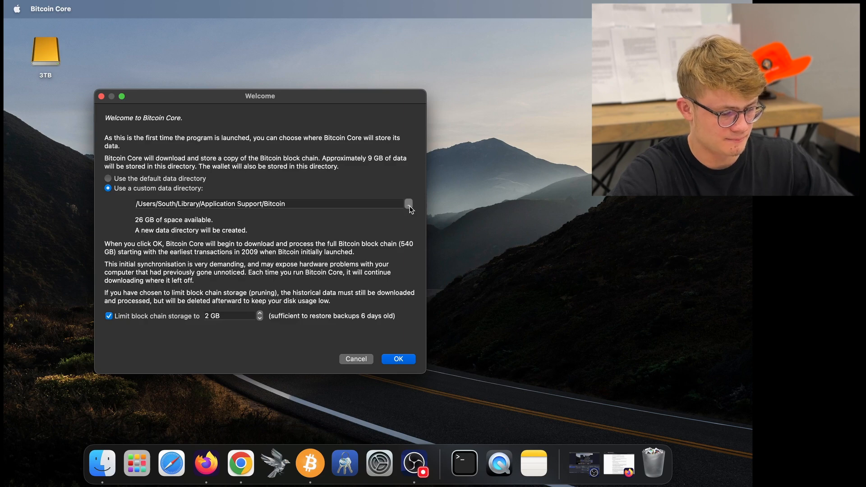
click(408, 203)
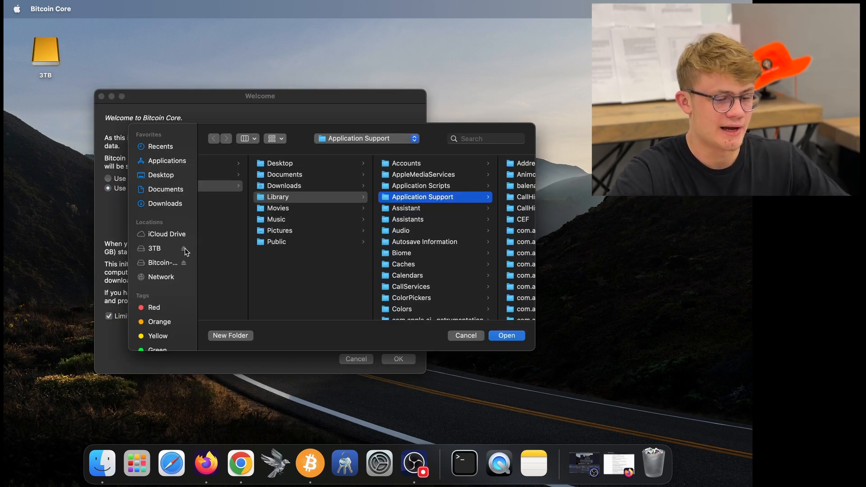
mouse_move(161, 252)
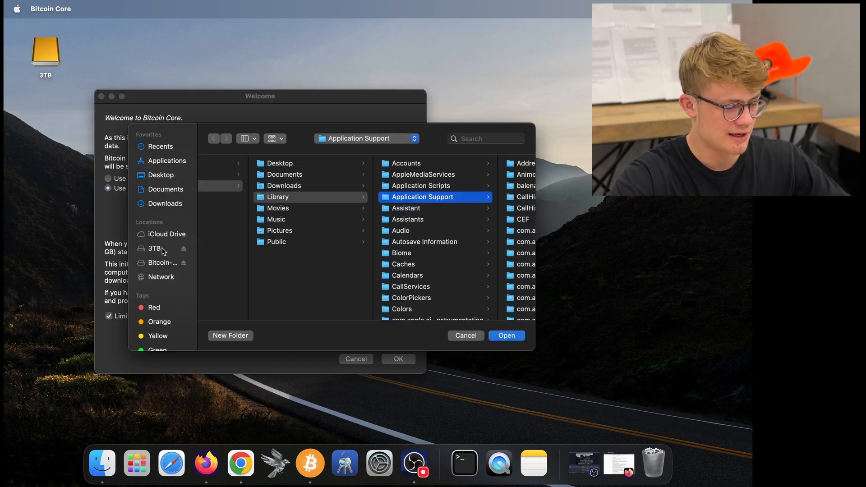
click(155, 248)
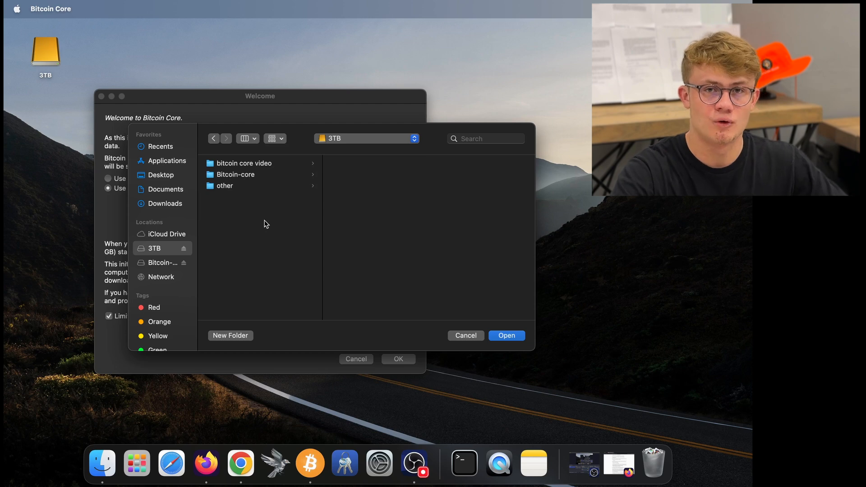
mouse_move(247, 251)
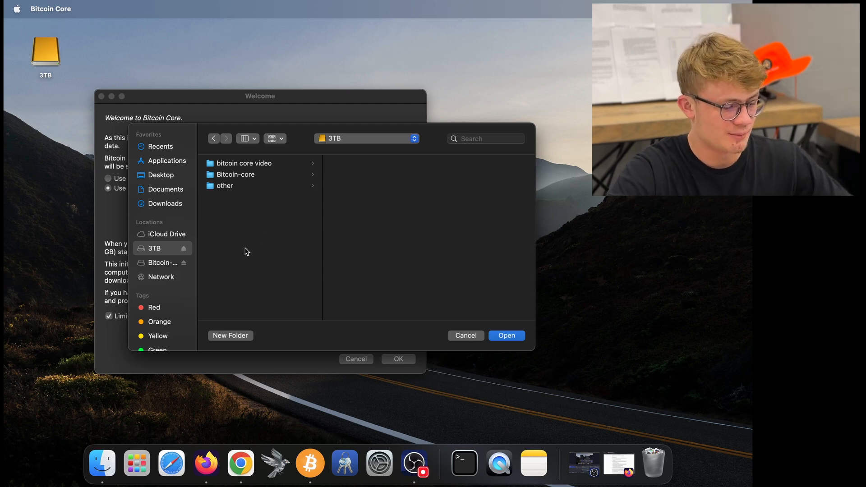
Create a 'bitcoin node' folder on the 3TB drive and select it as the data directory.
click(230, 336)
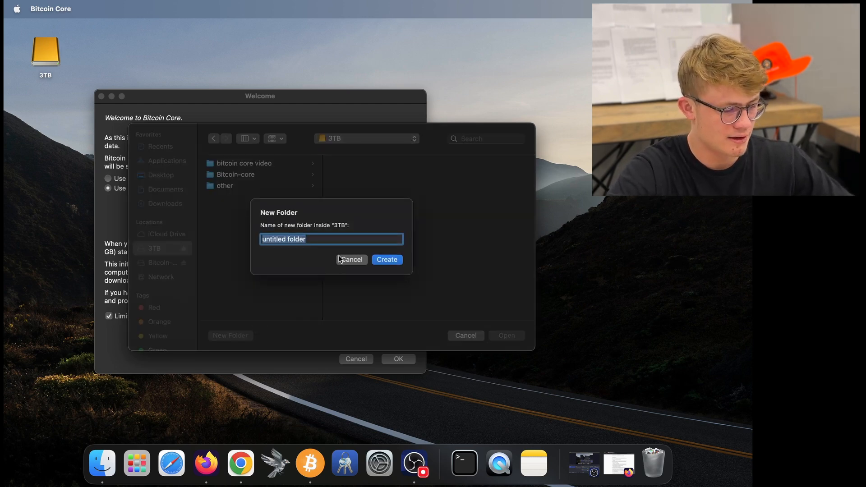
text(bitcoin no)
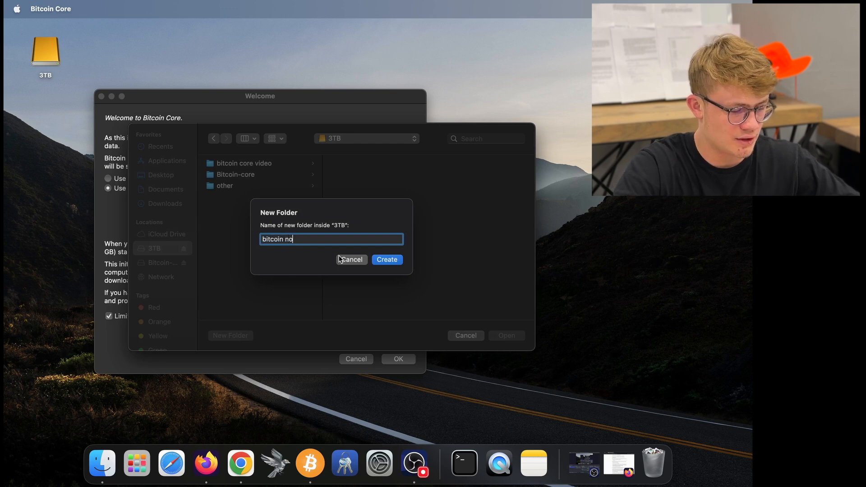
text(de)
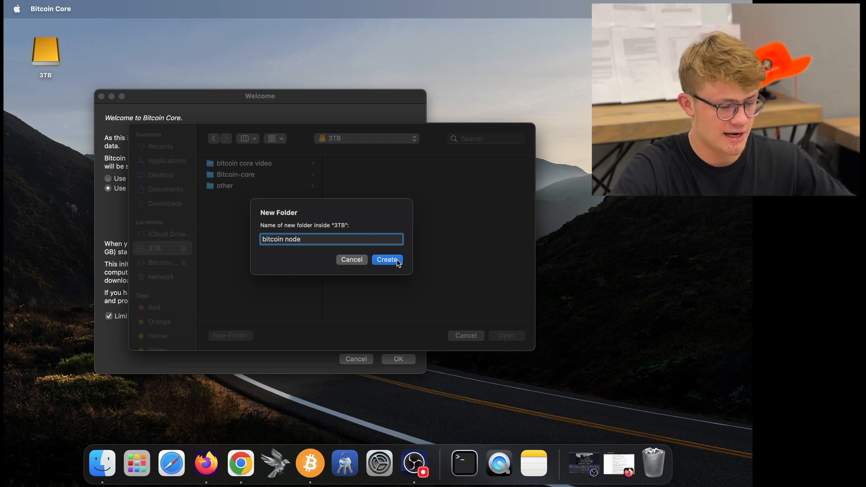
click(388, 260)
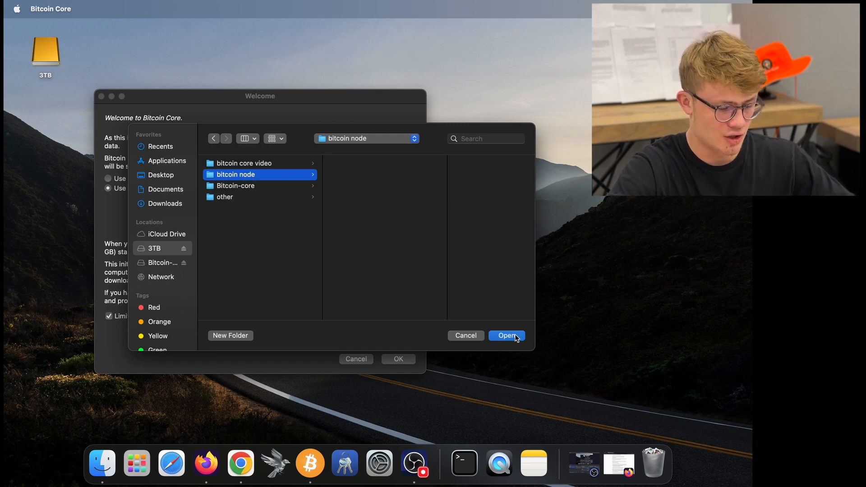
click(505, 336)
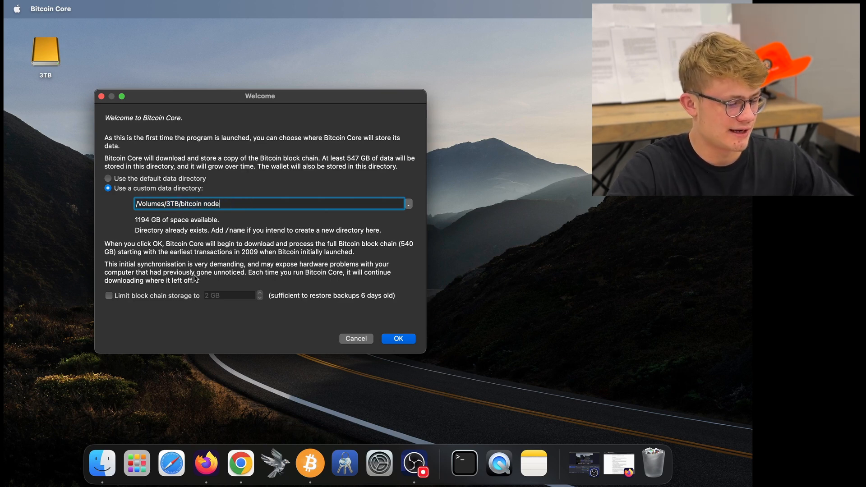
mouse_move(227, 267)
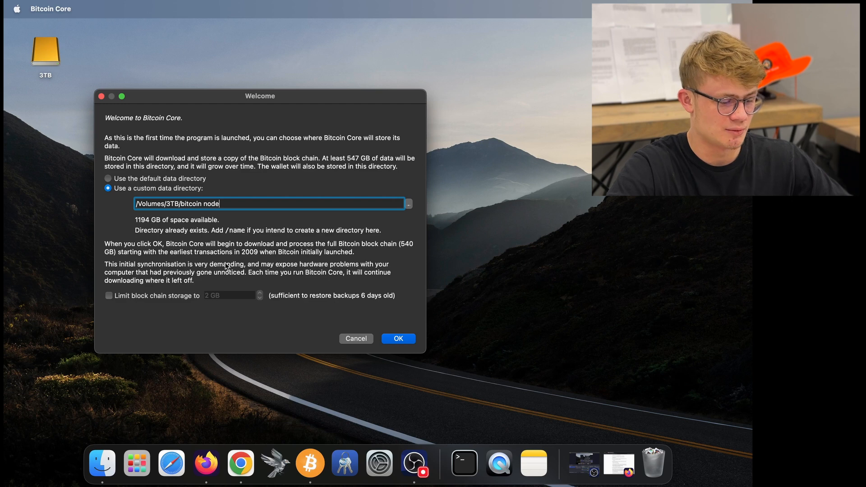
mouse_move(193, 285)
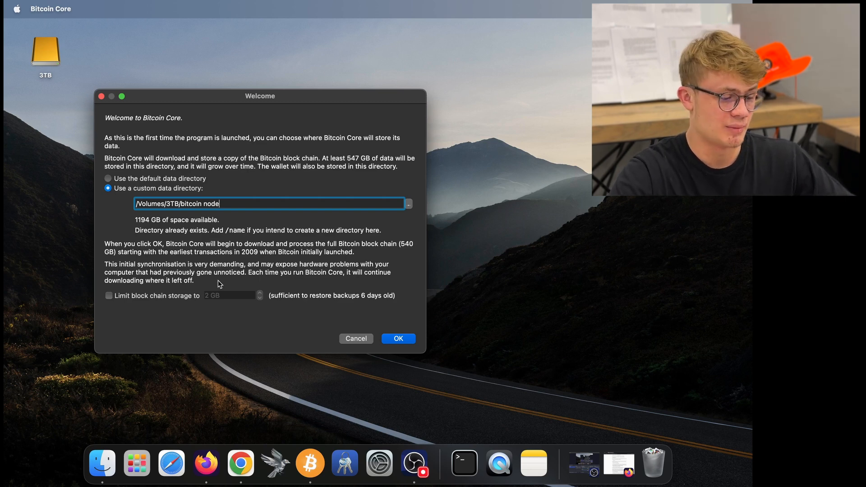
mouse_move(219, 283)
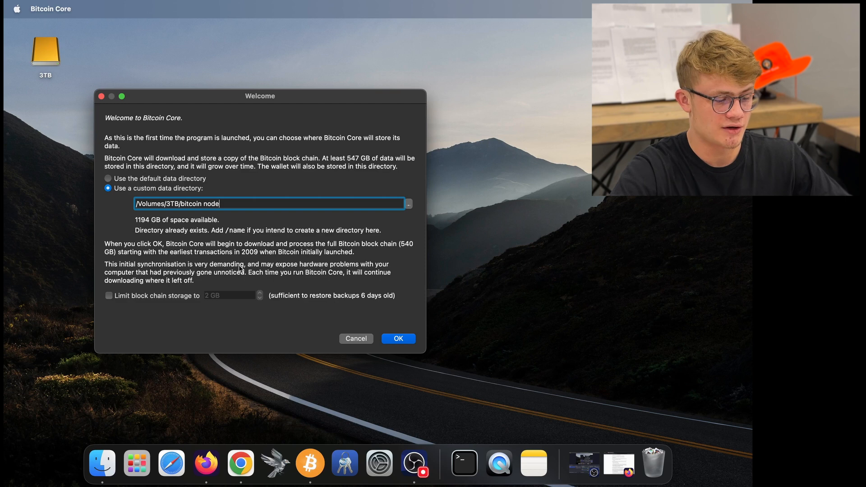
mouse_move(237, 281)
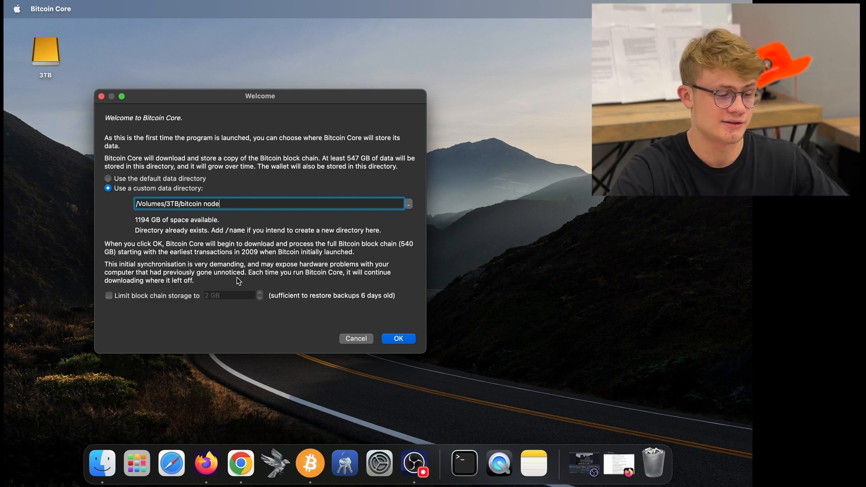
mouse_move(259, 282)
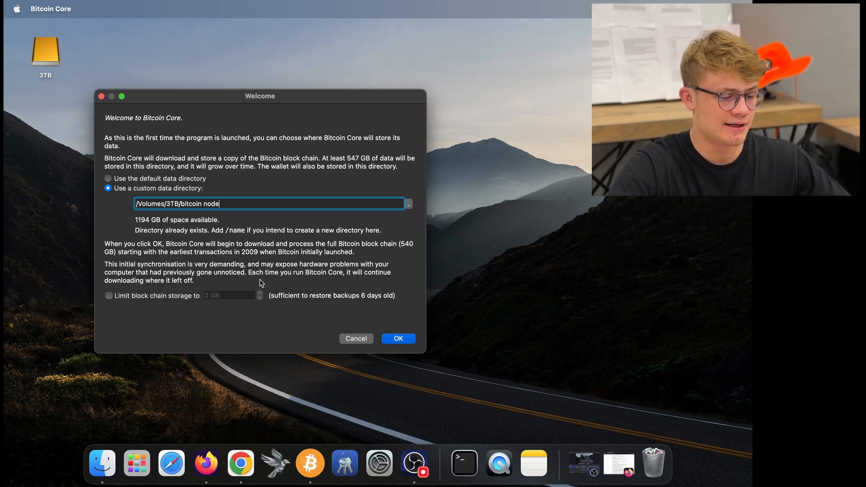
mouse_move(128, 290)
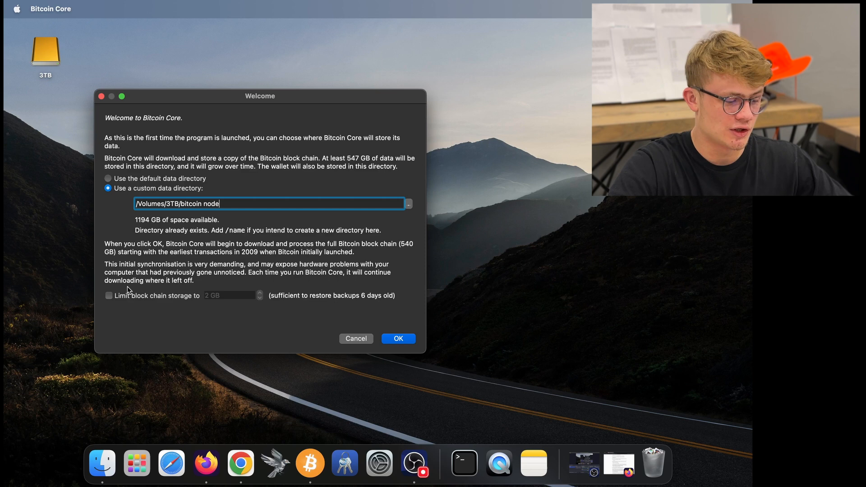
mouse_move(224, 287)
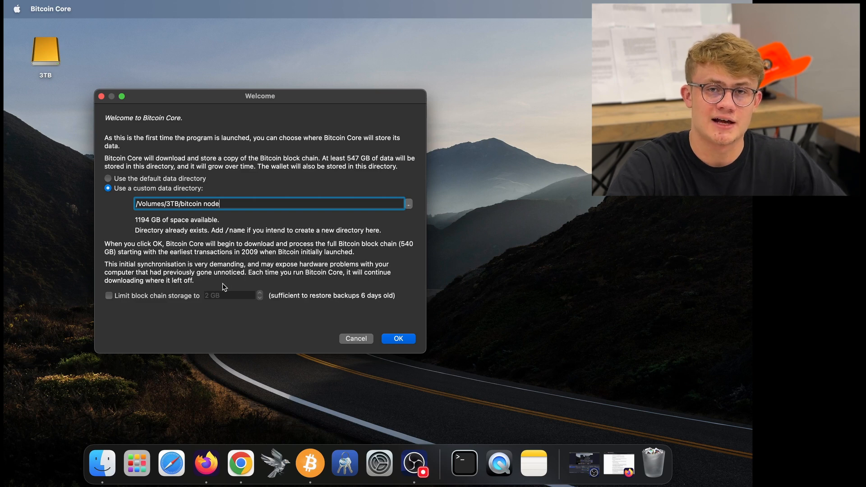
mouse_move(204, 295)
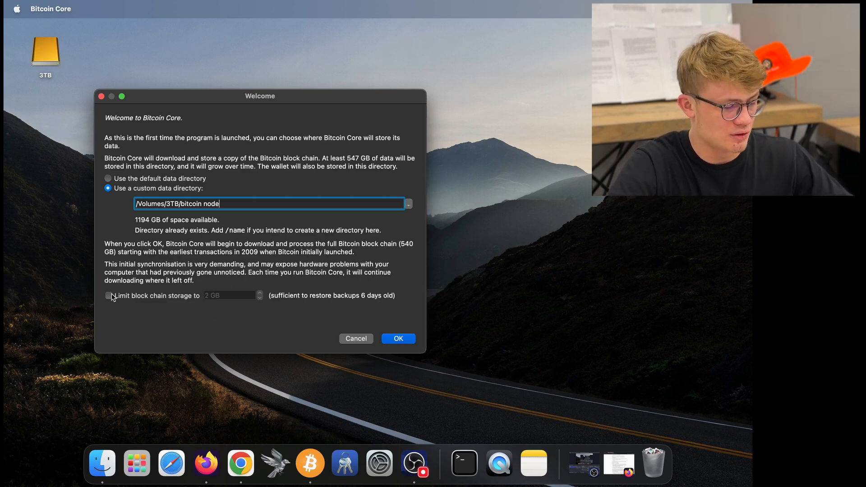
click(108, 296)
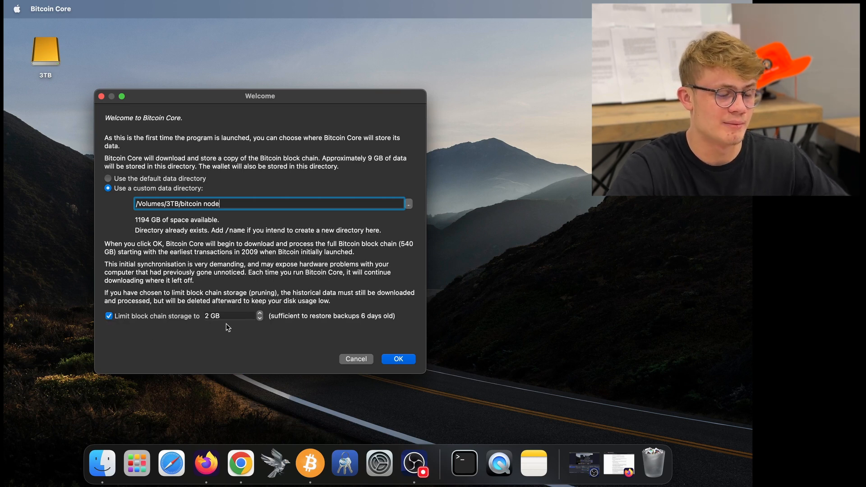
mouse_move(169, 323)
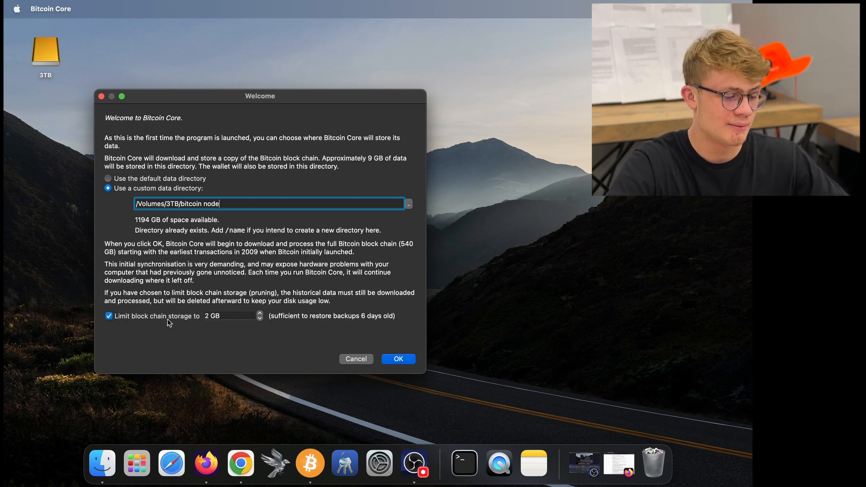
mouse_move(218, 332)
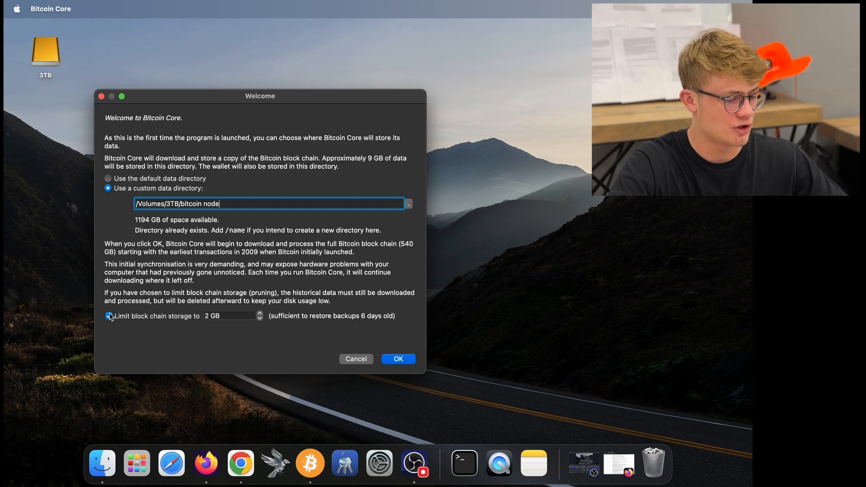
click(109, 316)
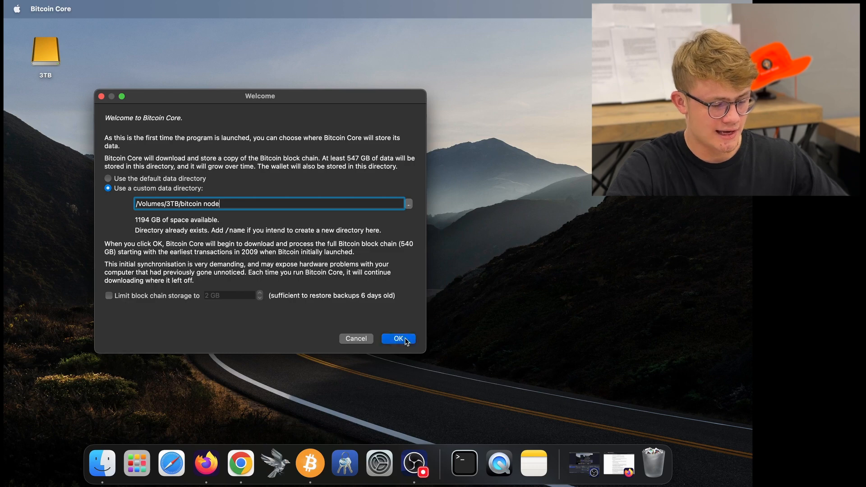
Confirm the data directory so the node starts, and reposition the main window.
click(398, 339)
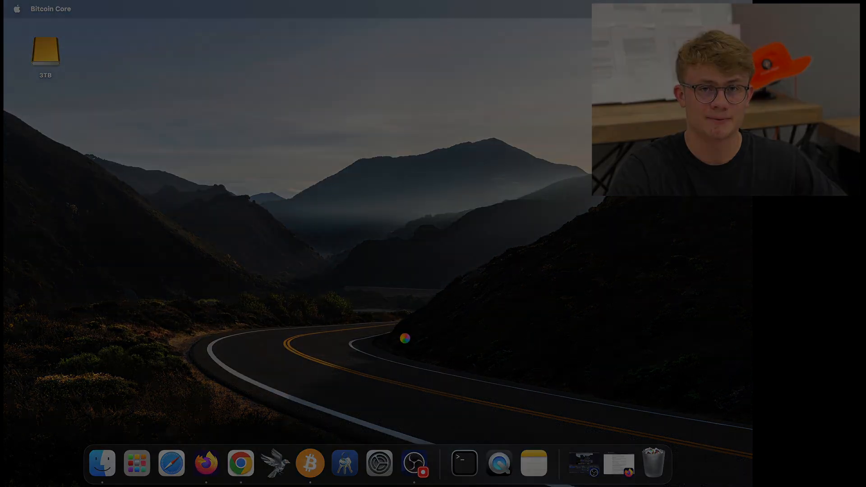
click(309, 463)
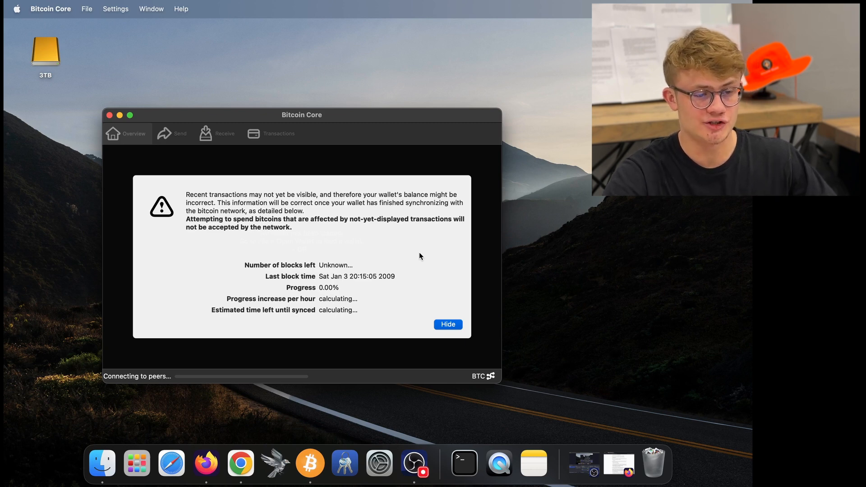
mouse_move(360, 136)
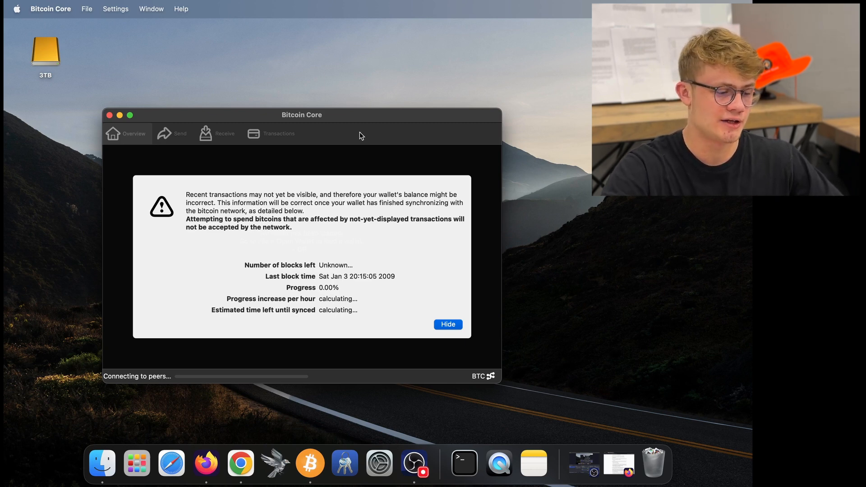
drag(301, 115, 297, 108)
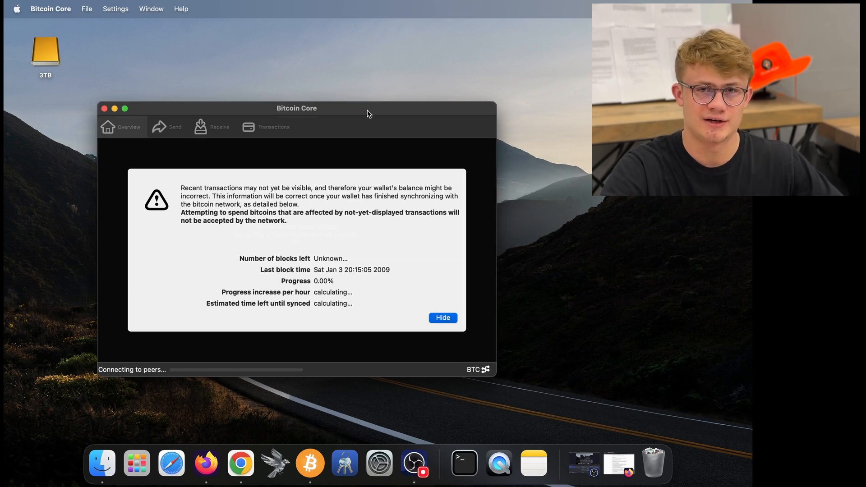
mouse_move(366, 141)
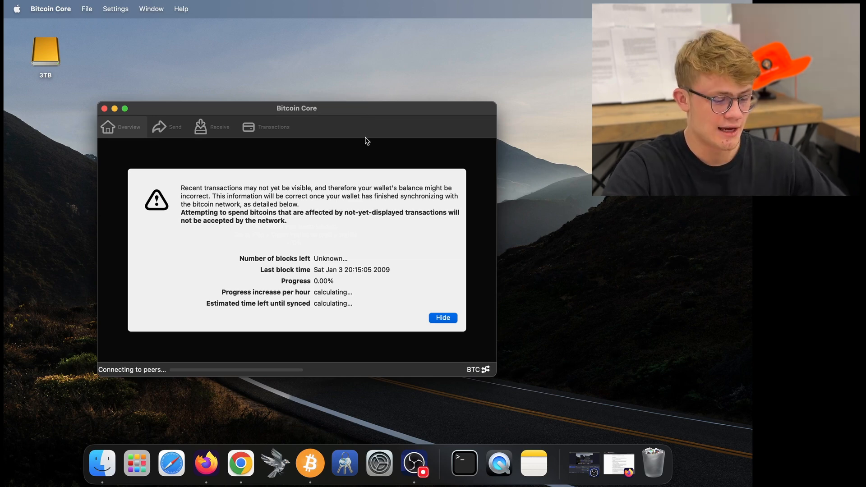
Bring the Bitcoin Core window back from the Dock and hide the synchronisation notice.
right_click(310, 462)
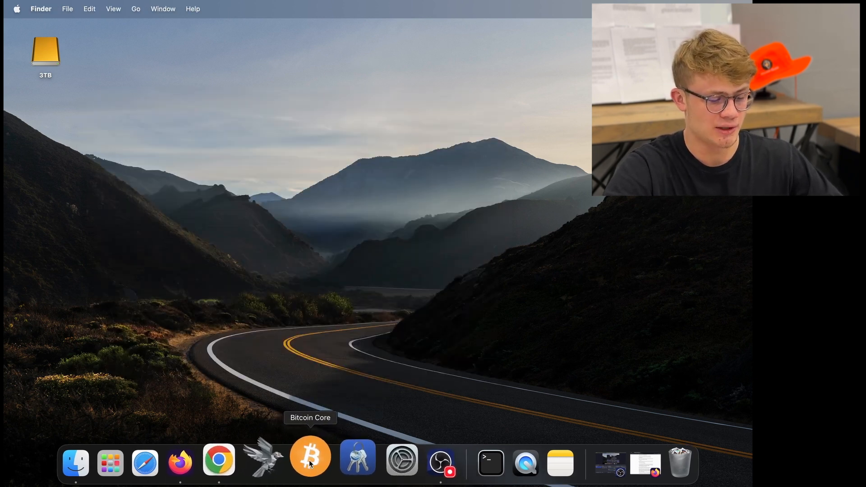
click(310, 457)
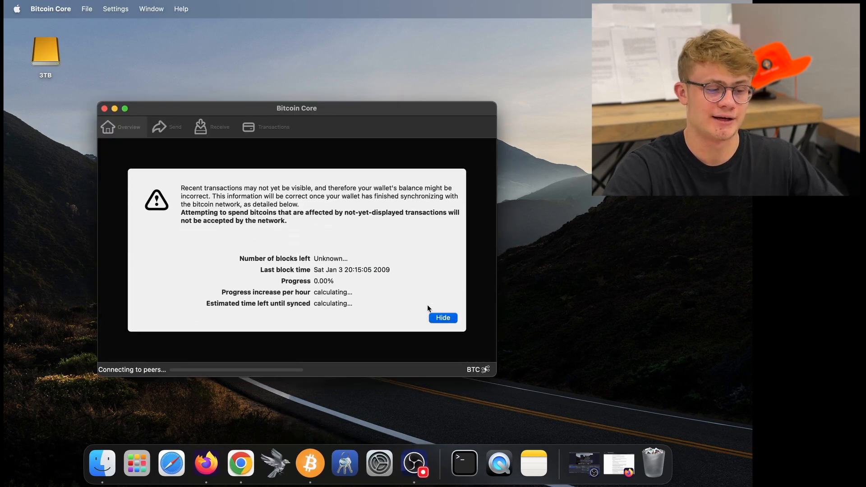
mouse_move(422, 268)
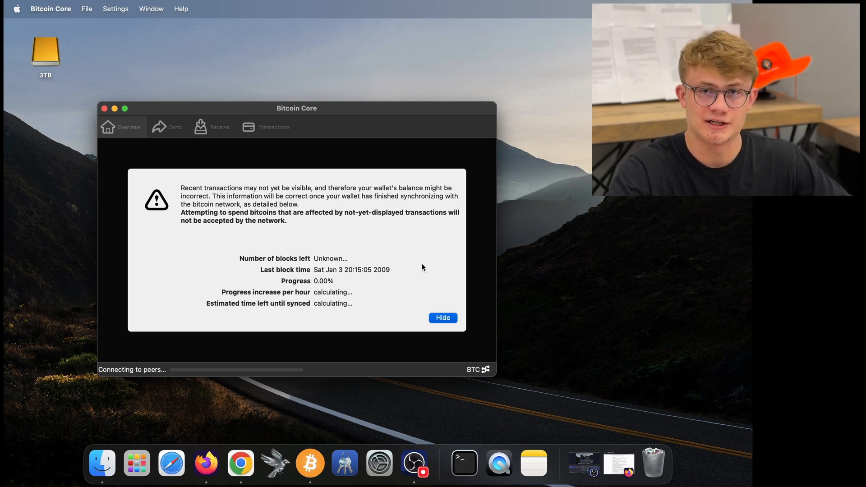
click(442, 318)
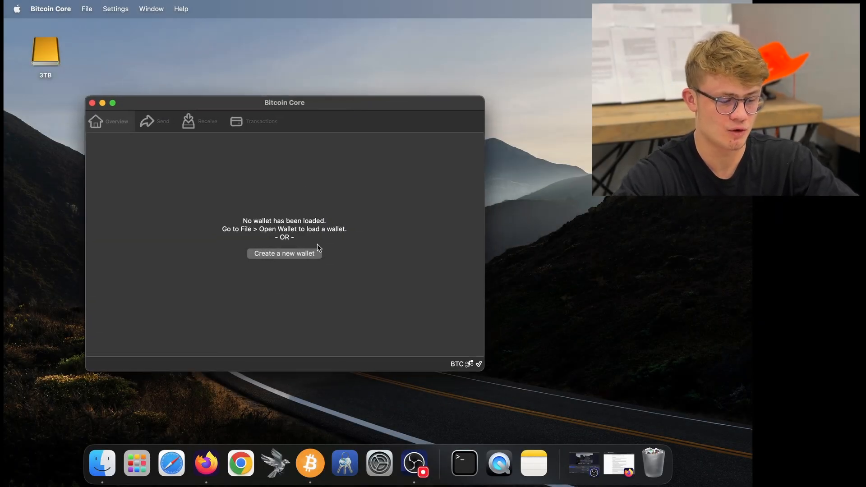
mouse_move(447, 281)
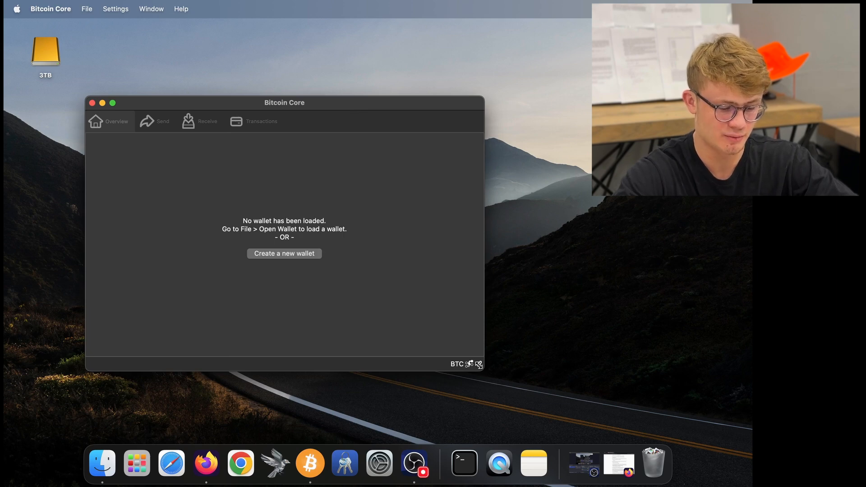
mouse_move(478, 364)
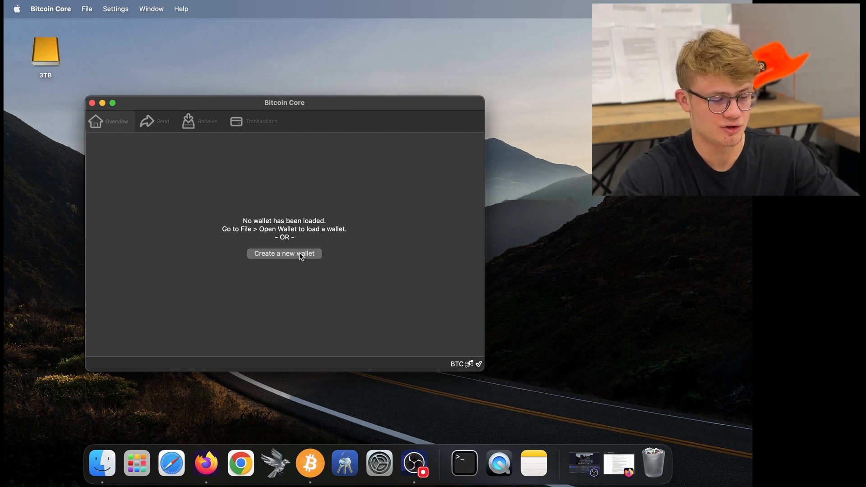
click(284, 253)
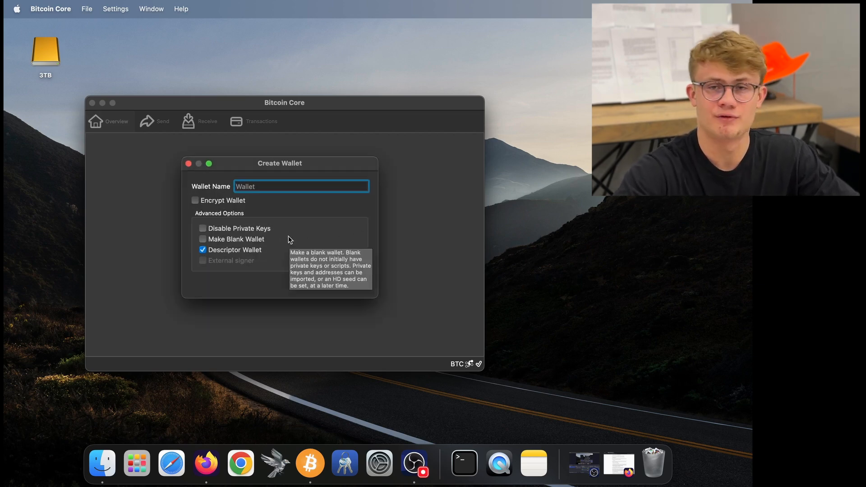
mouse_move(263, 267)
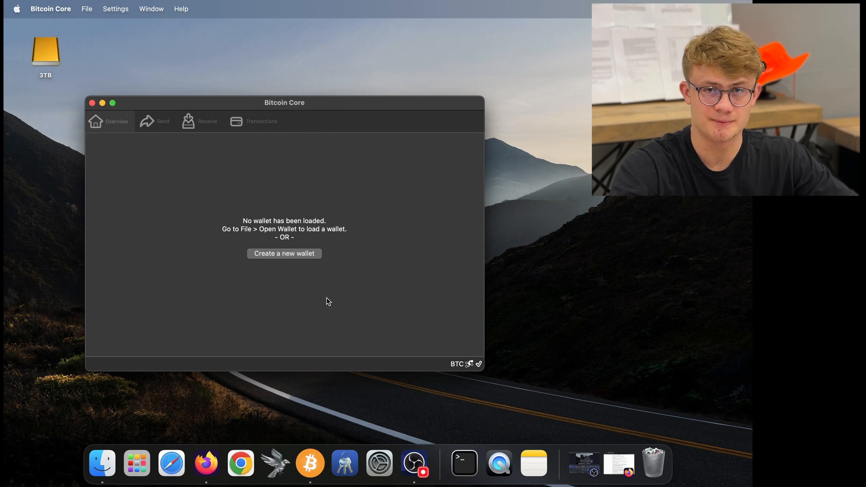
mouse_move(323, 302)
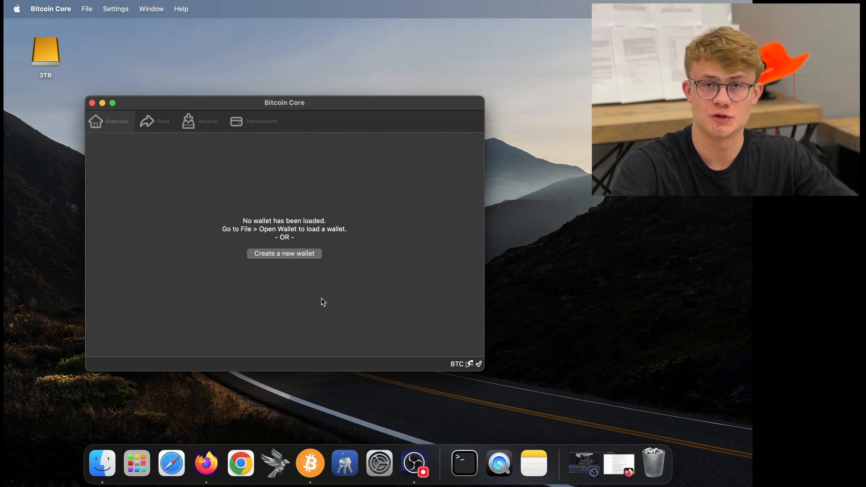